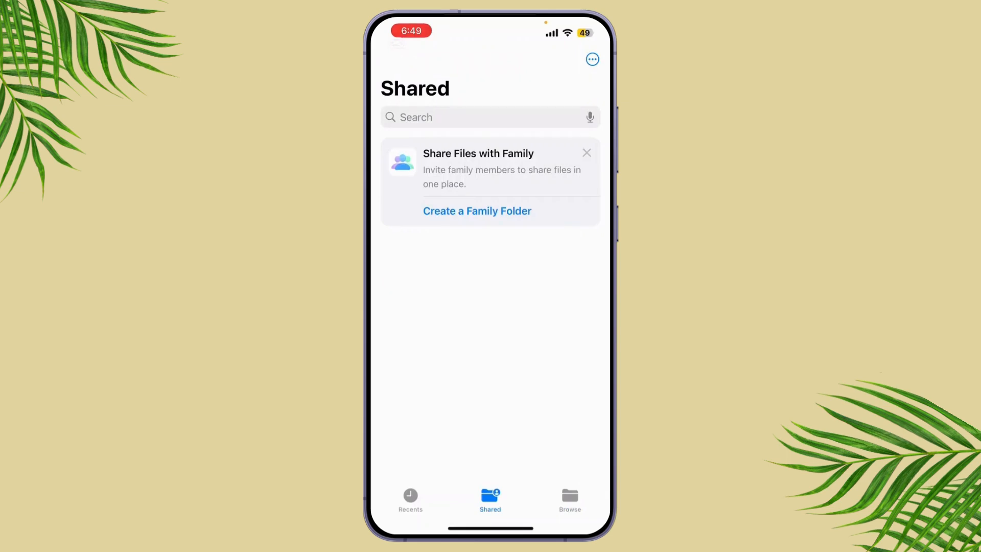
# Step: Navigate from Recents through Browse into the iCloud Drive Downloads folder
pyautogui.click(411, 498)
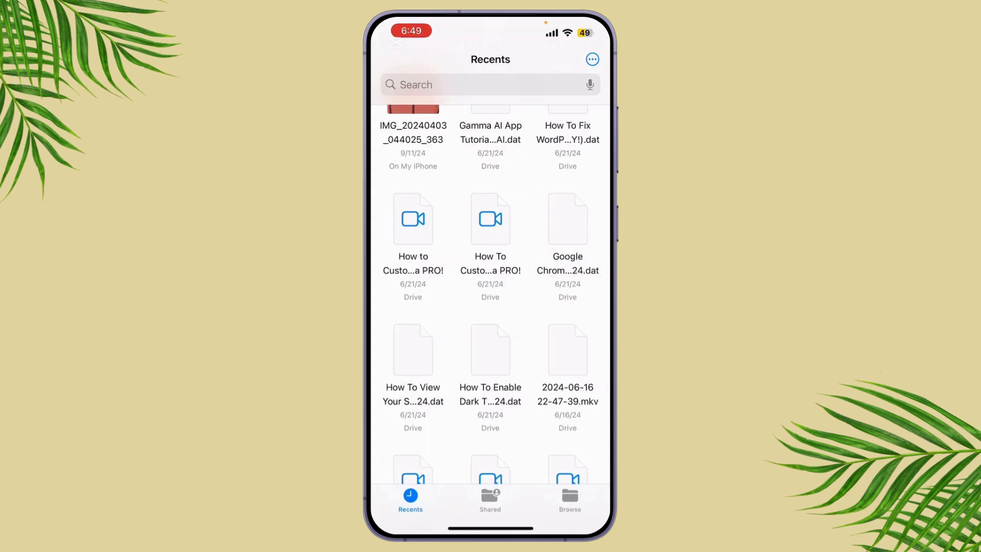
pyautogui.click(569, 498)
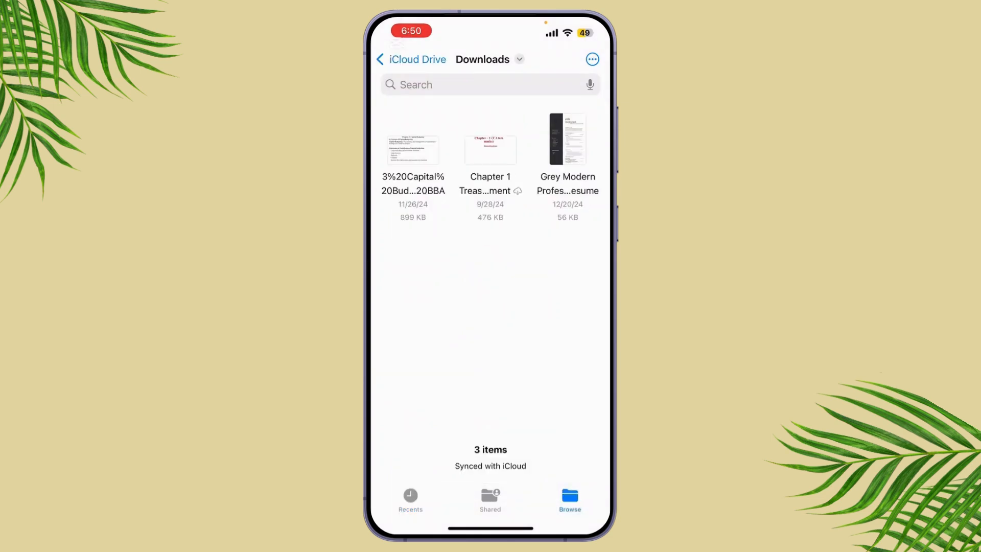
# Step: View the Chapter 3 Capital Budgeting PDF and scroll down to its cash-flow calculation tables
pyautogui.click(413, 150)
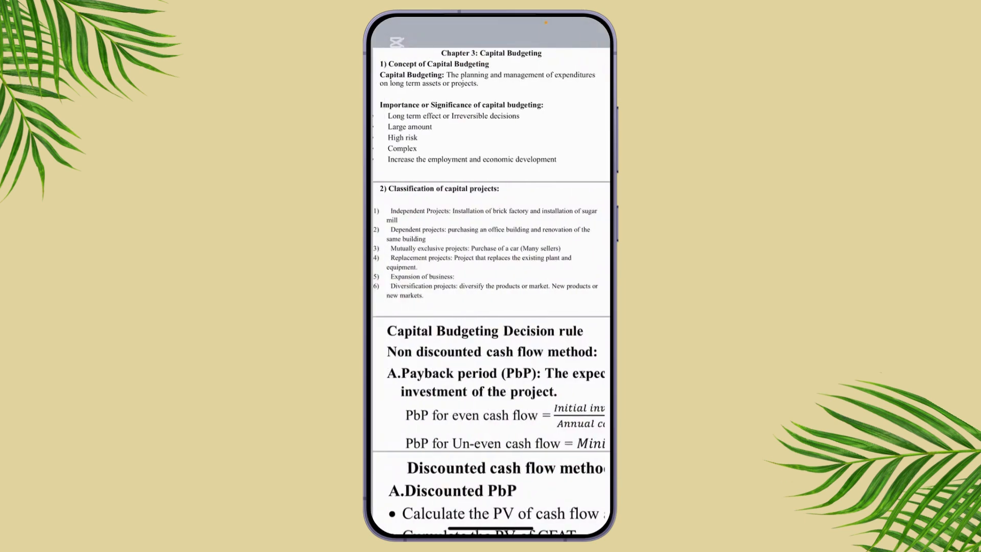
pyautogui.scroll(-3)
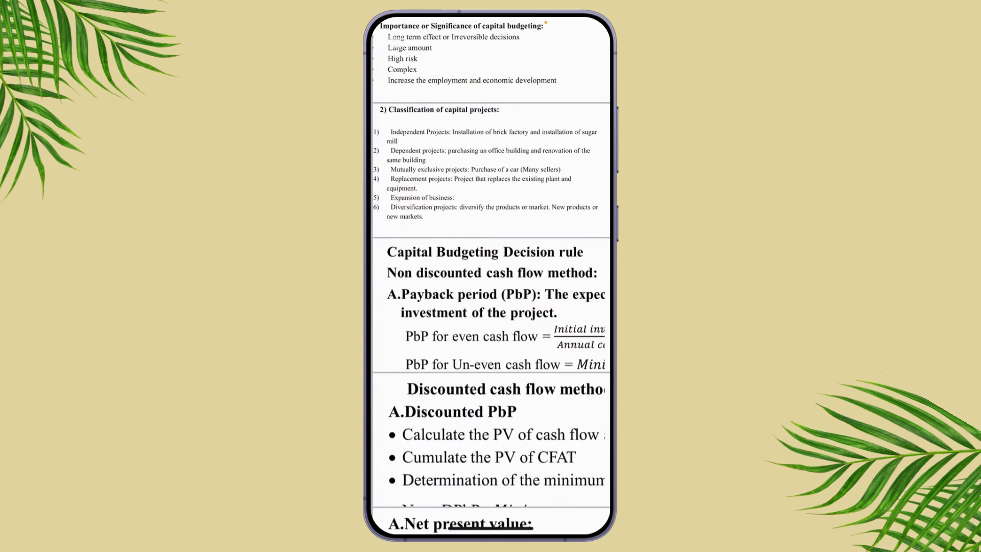
pyautogui.scroll(-3)
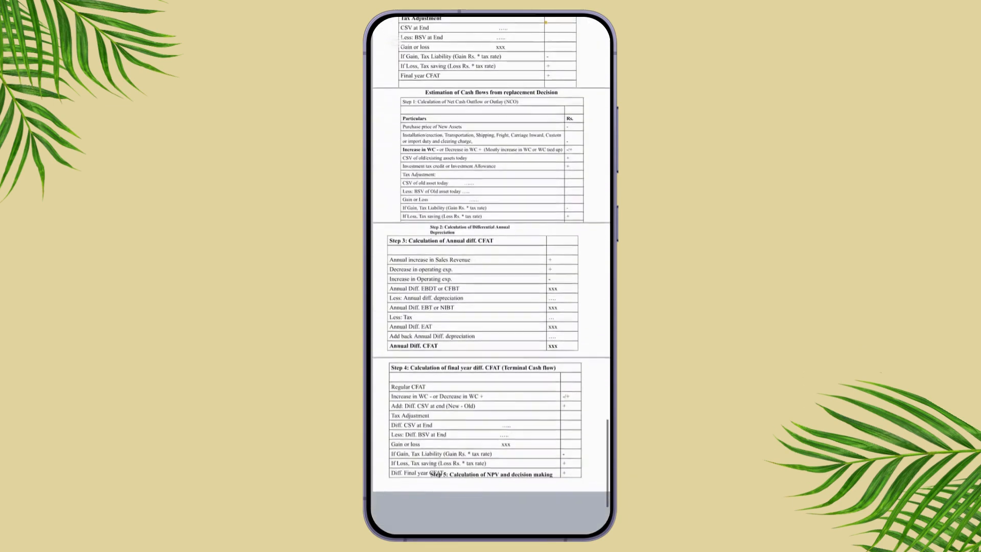